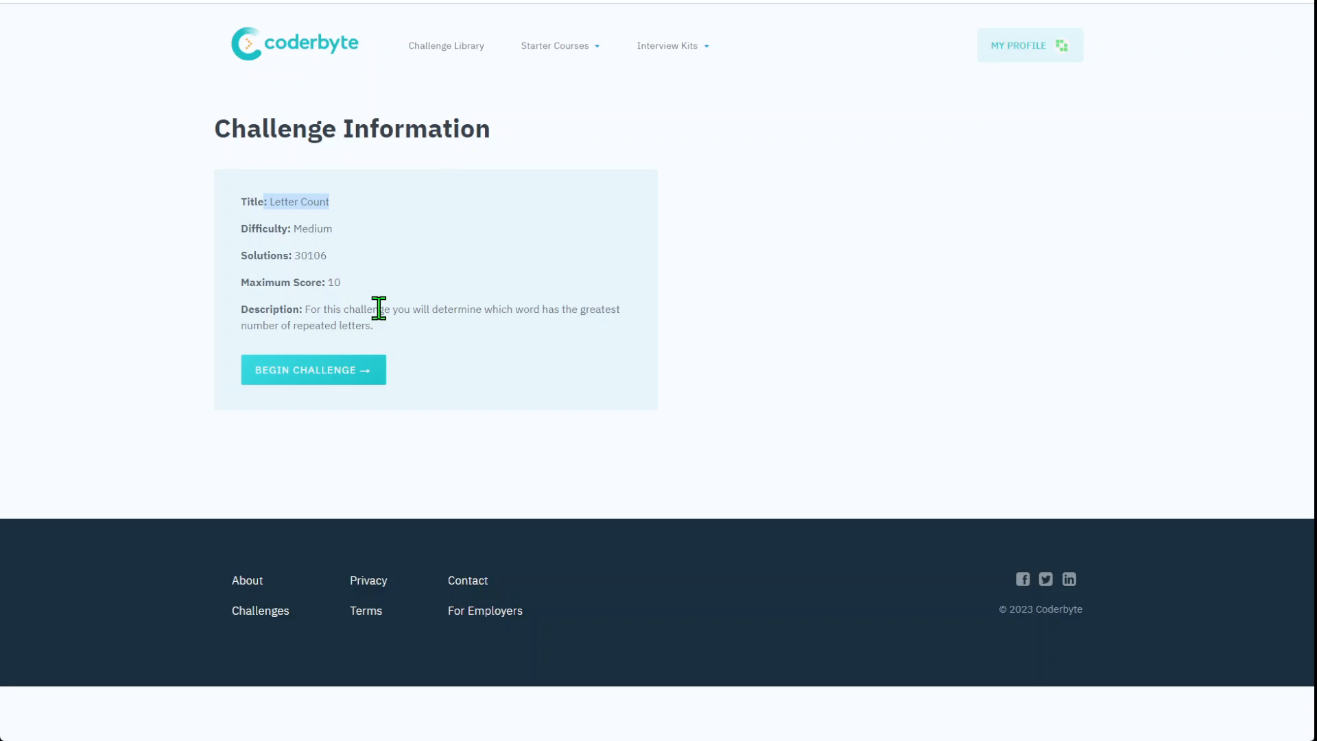
mouse_move(477, 357)
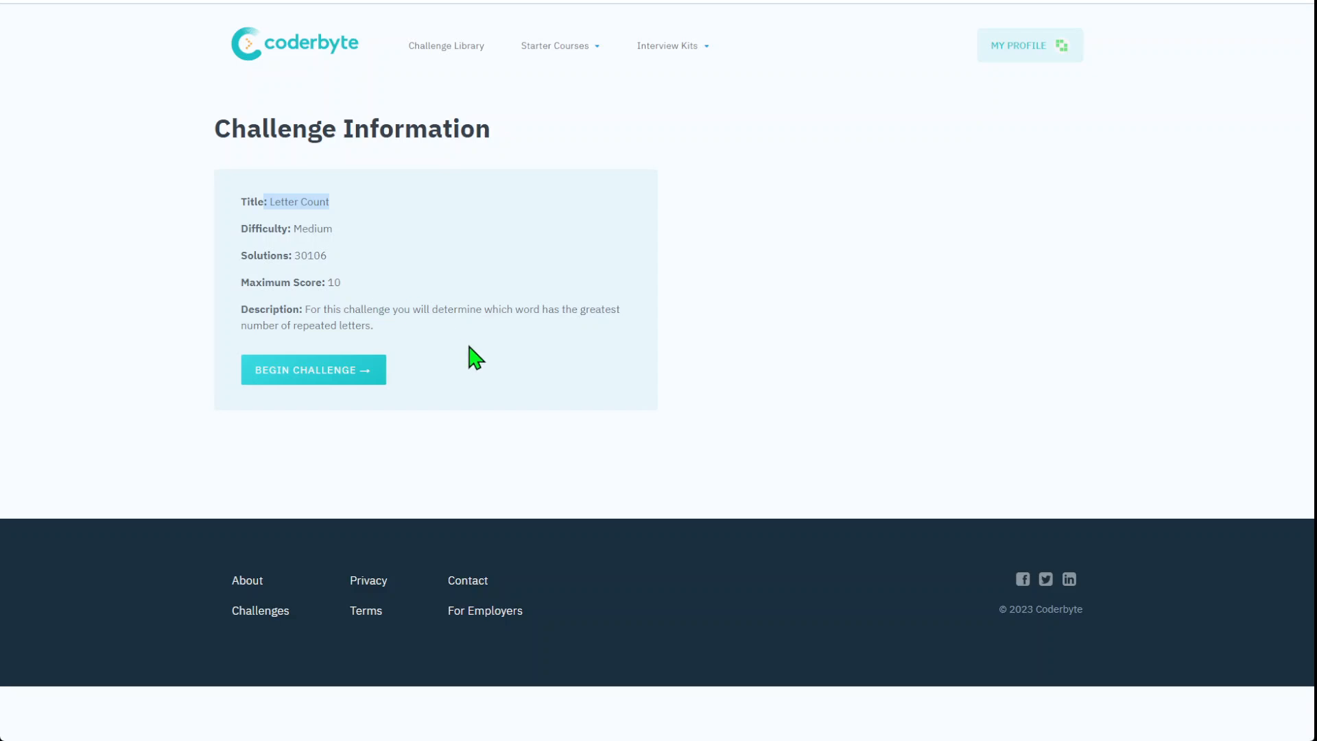
mouse_move(290, 328)
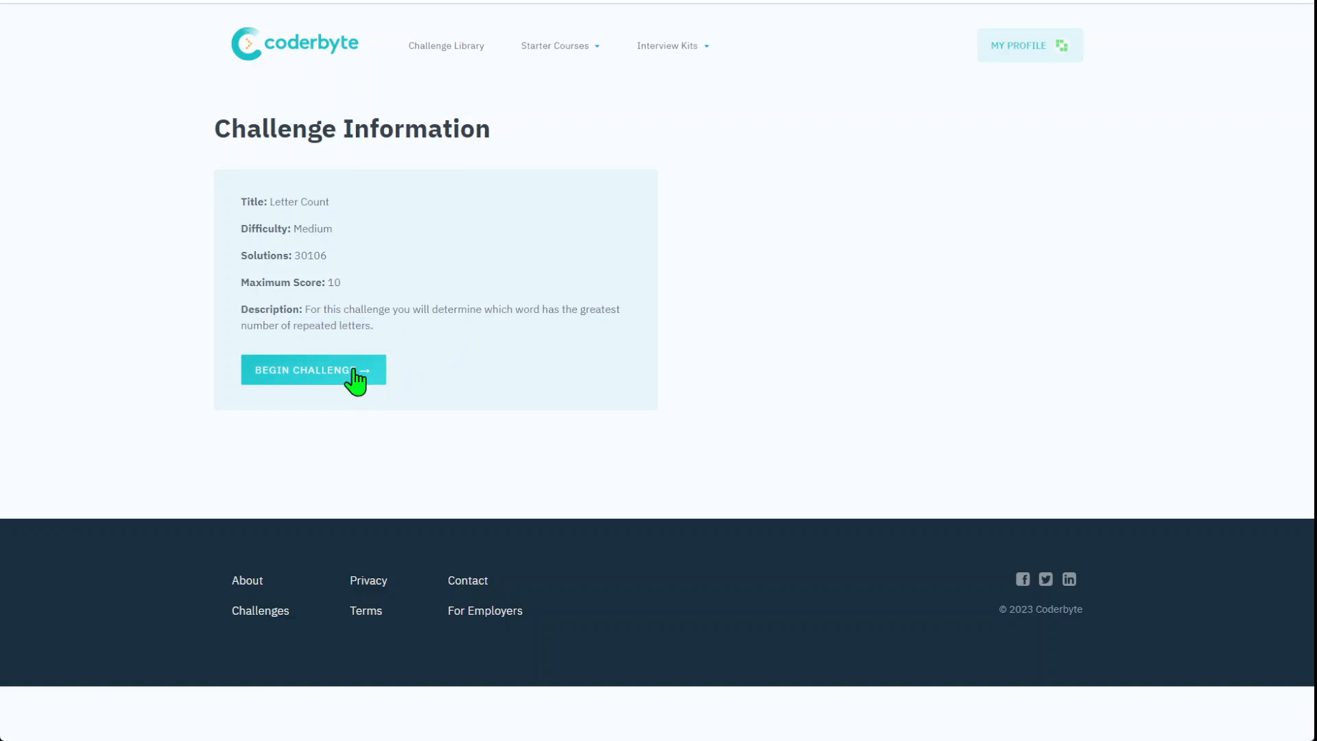
- Begin the Letter Count challenge to load the coding workspace with JavaScript starter code
left_click(313, 369)
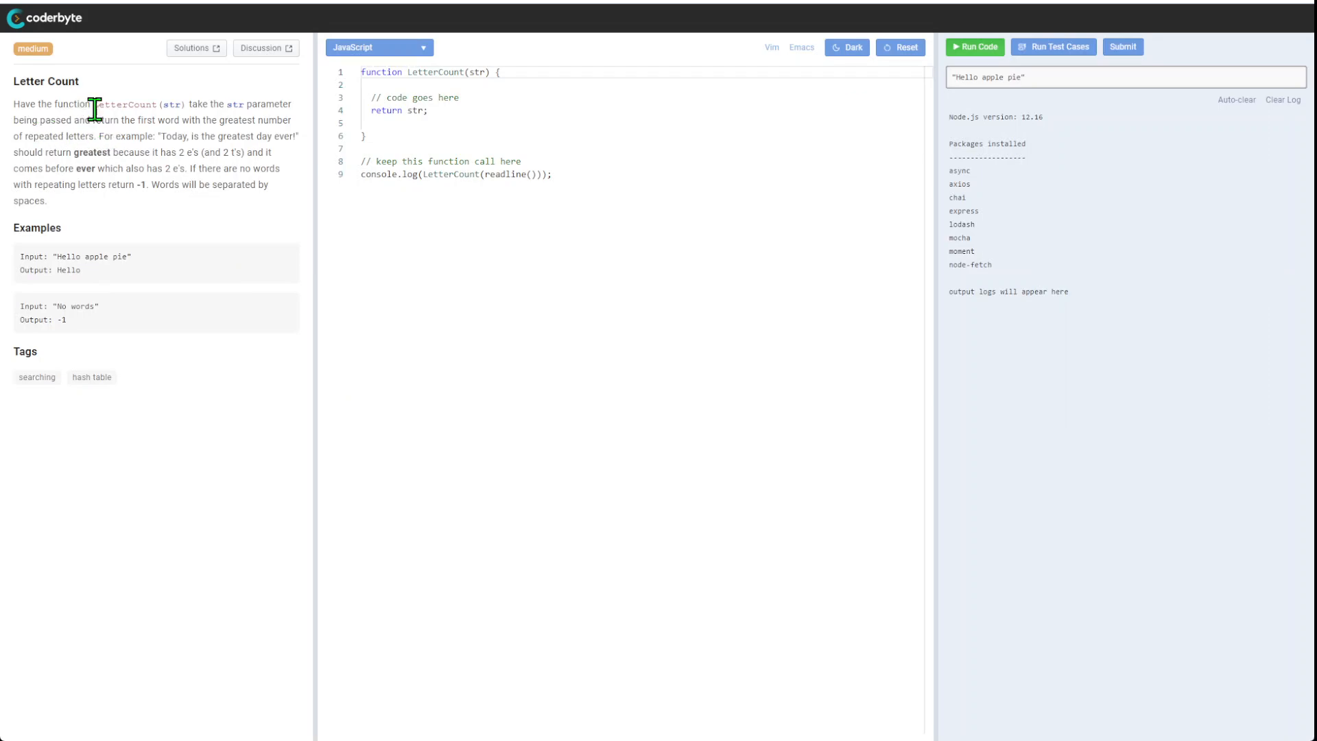
left_click_drag(69, 102, 220, 103)
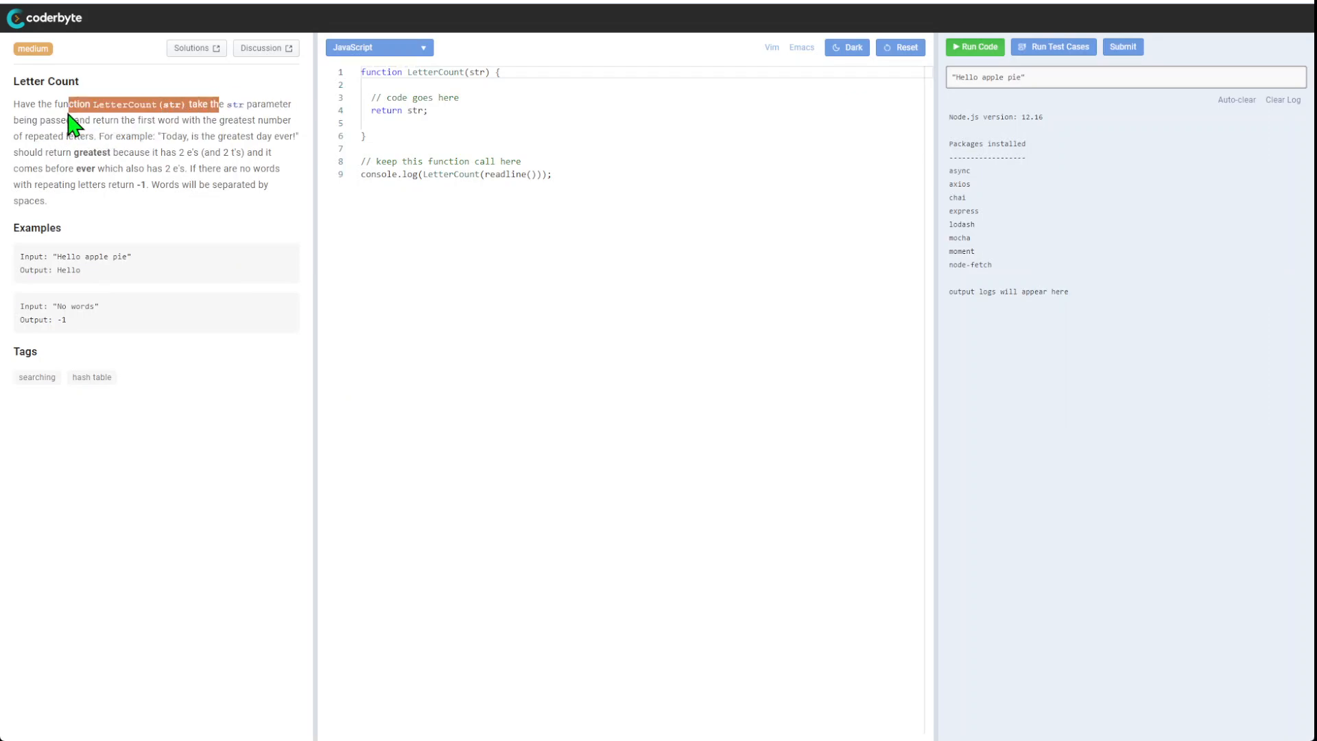
left_click_drag(71, 123, 177, 119)
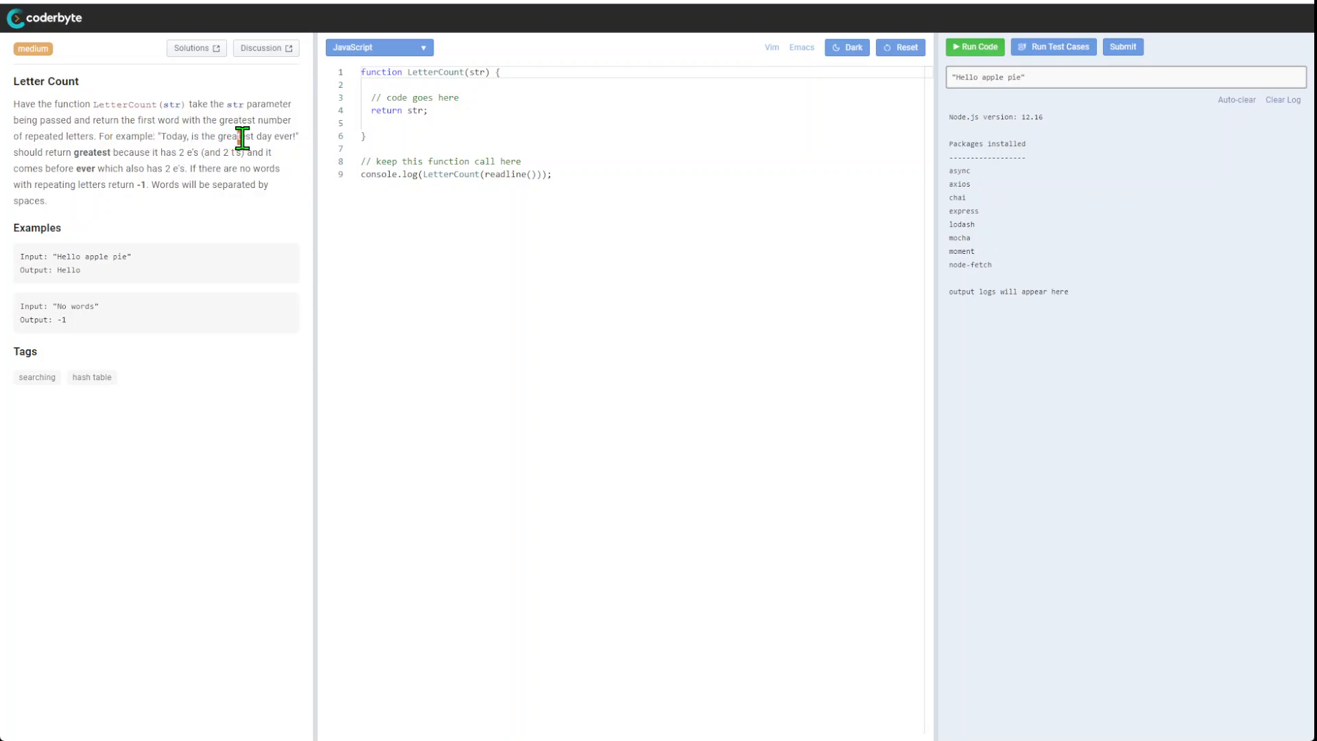
mouse_move(24, 155)
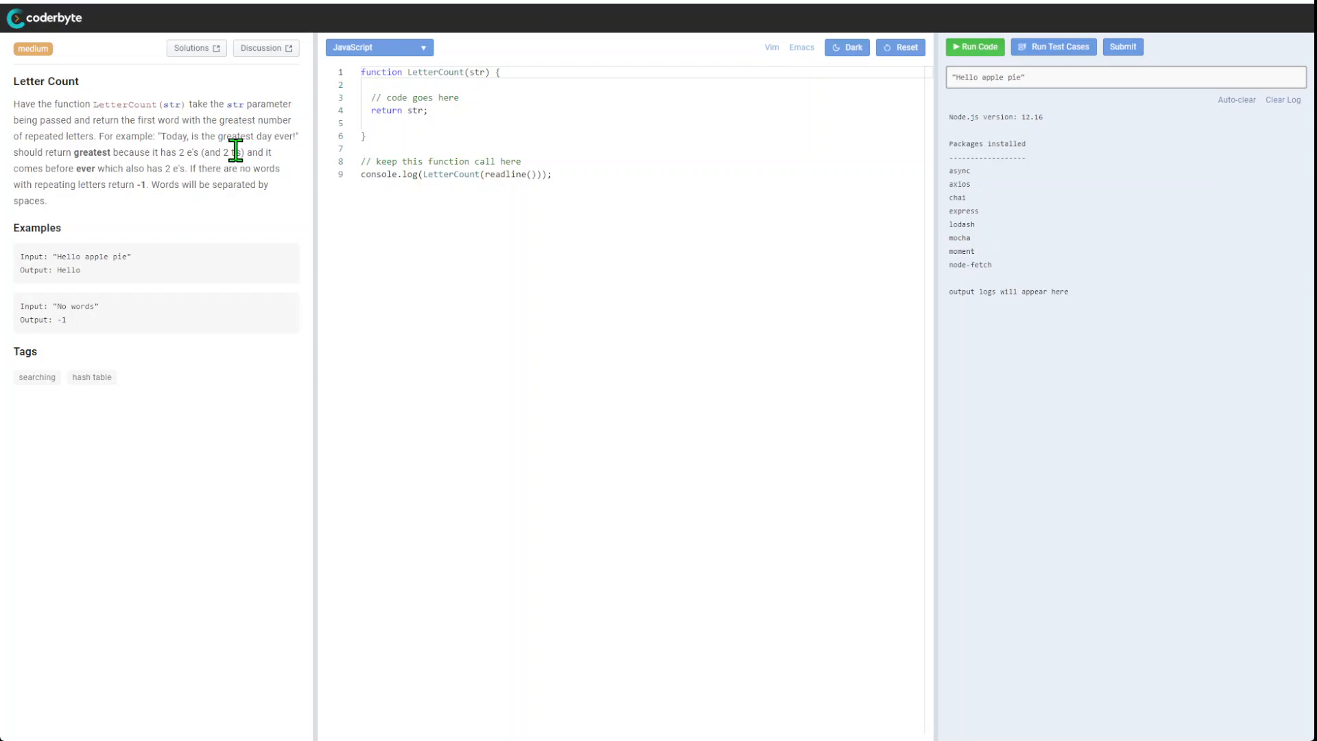
left_click_drag(243, 152, 100, 184)
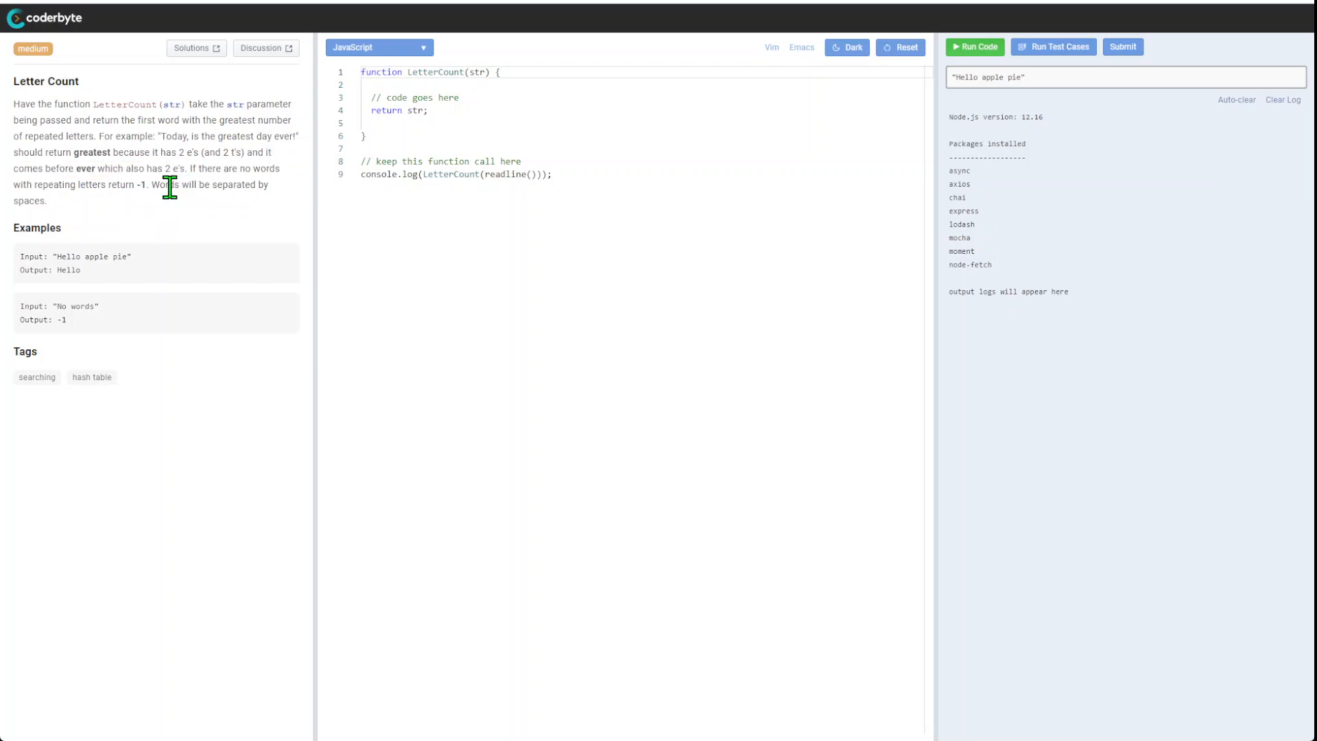
left_click_drag(27, 167, 142, 167)
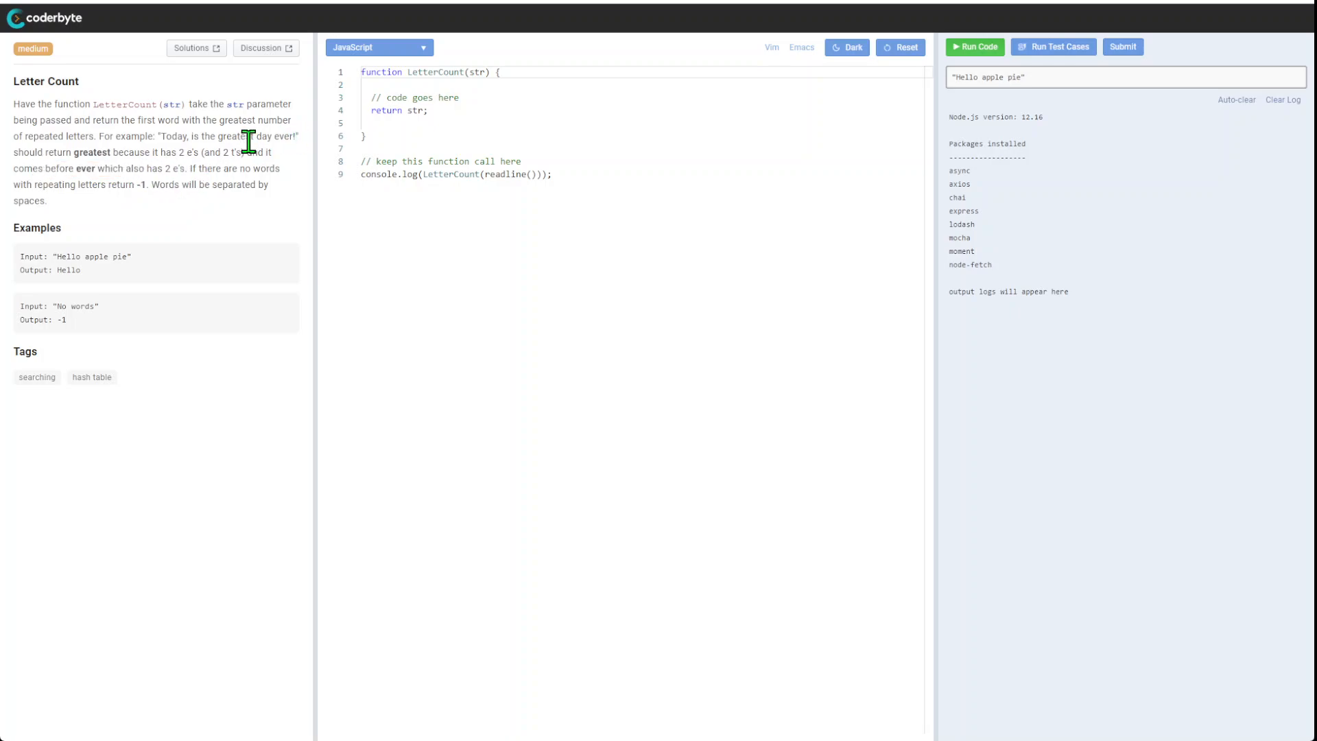
double_click(234, 135)
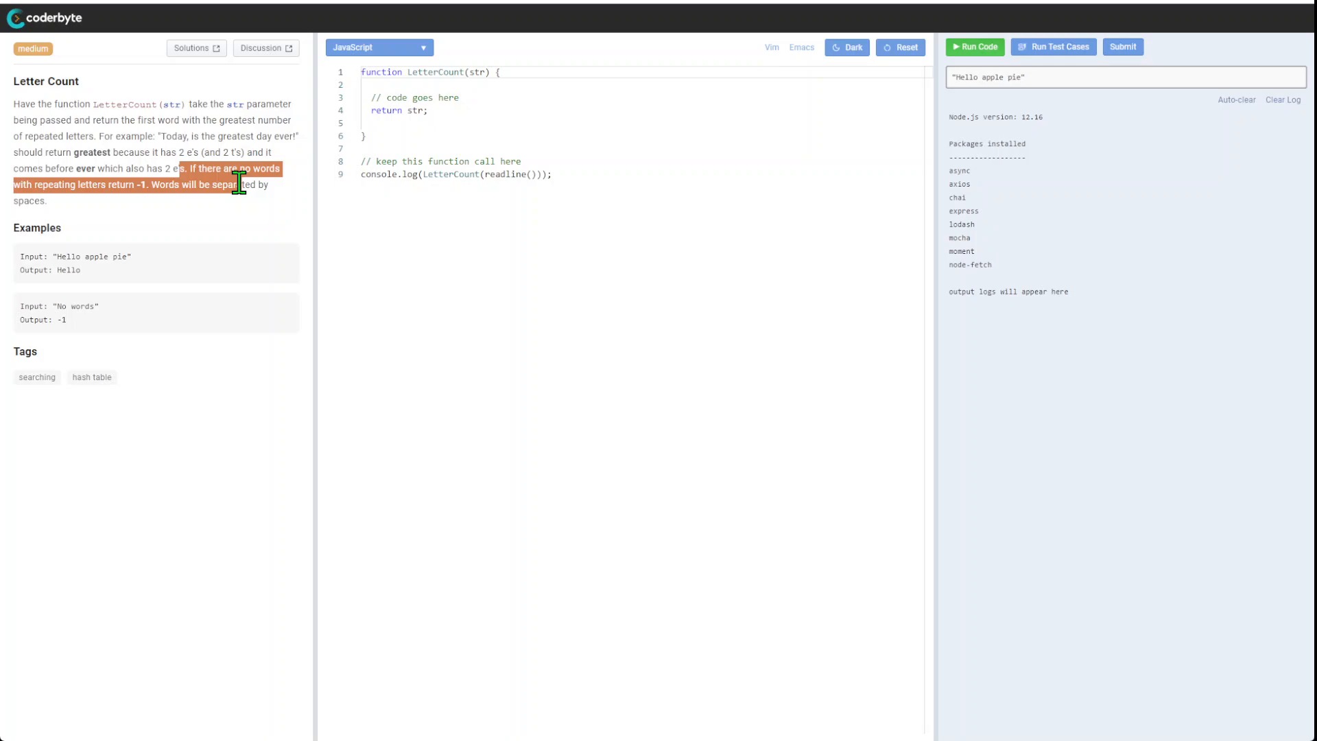
left_click(597, 395)
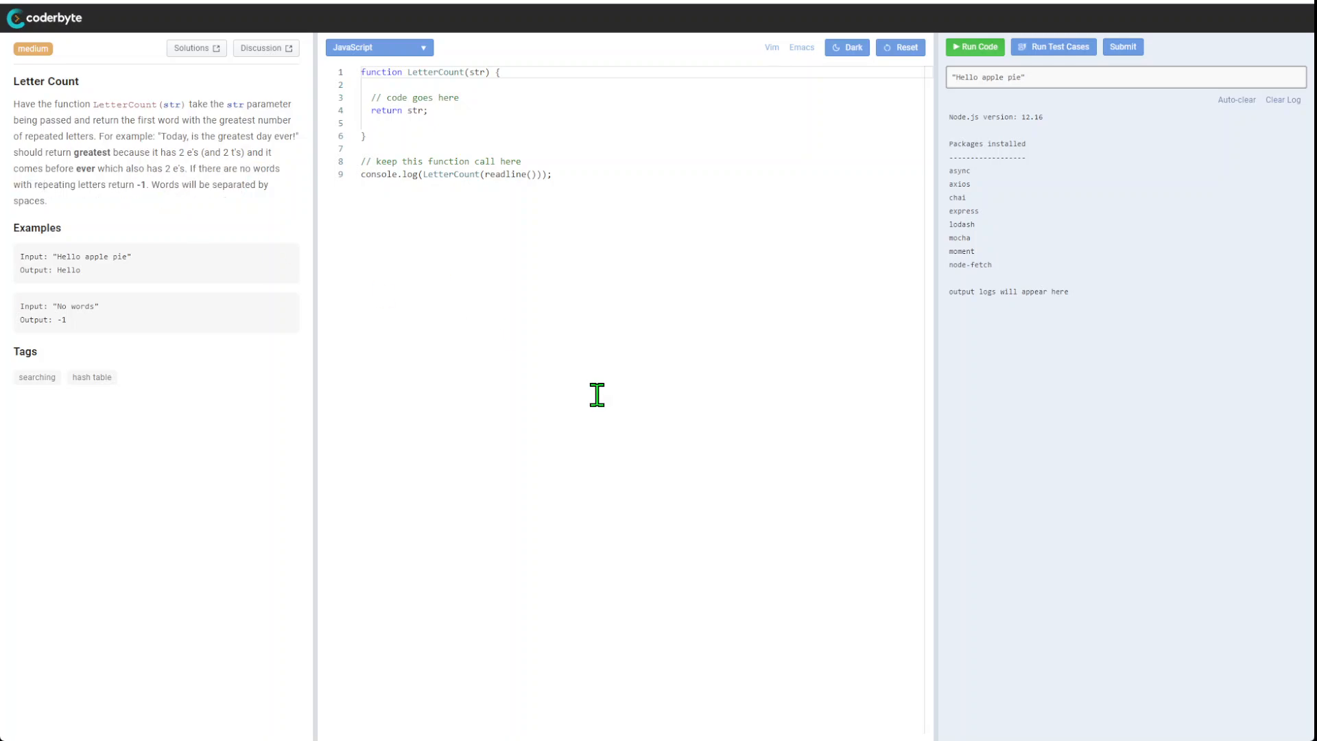
mouse_move(243, 217)
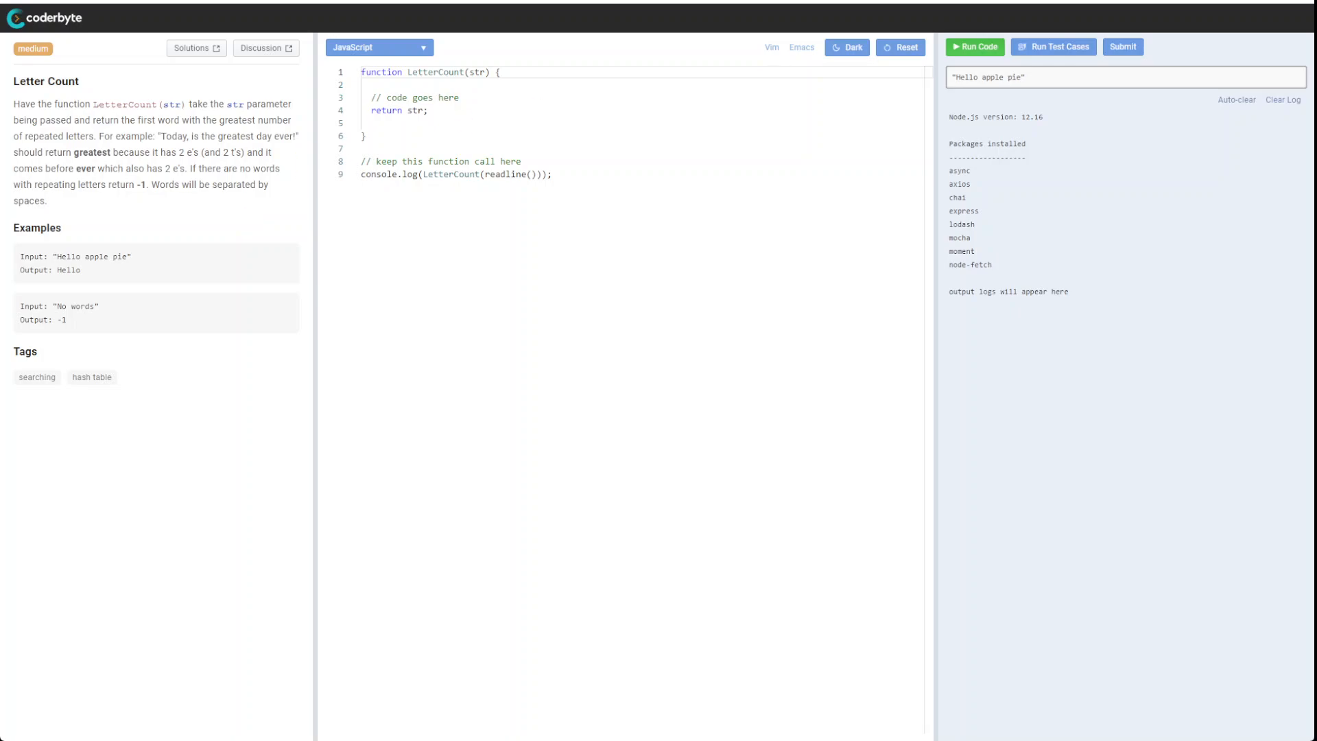
left_click(1052, 47)
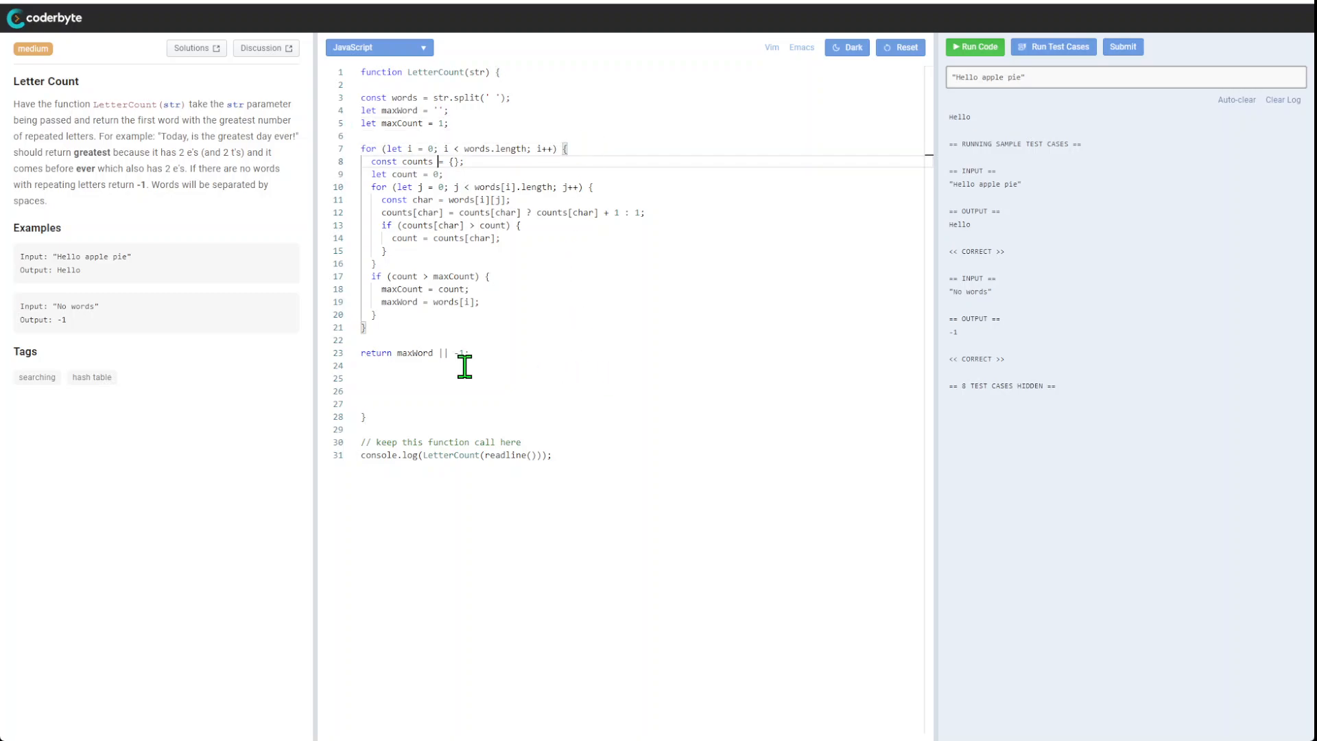
- Review where maxWord and count are used in the solution, then clear the test output log
double_click(414, 353)
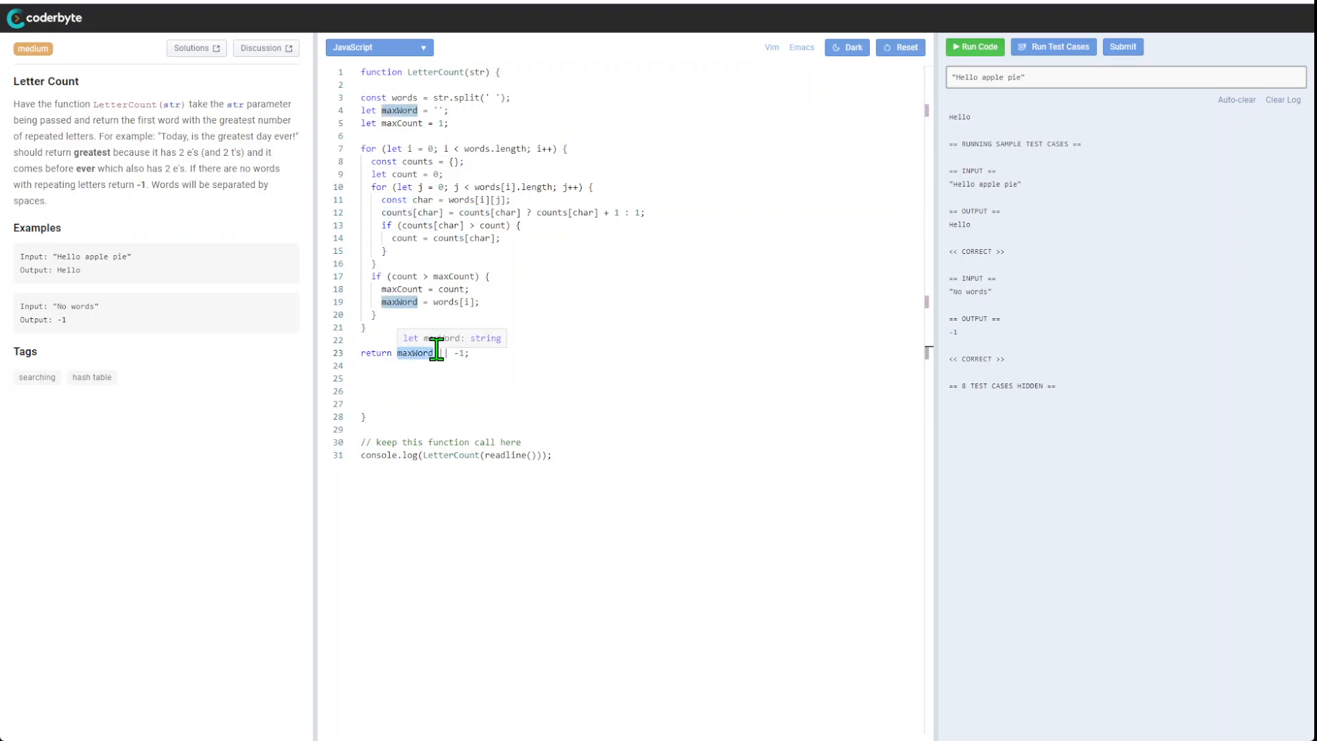
mouse_move(440, 354)
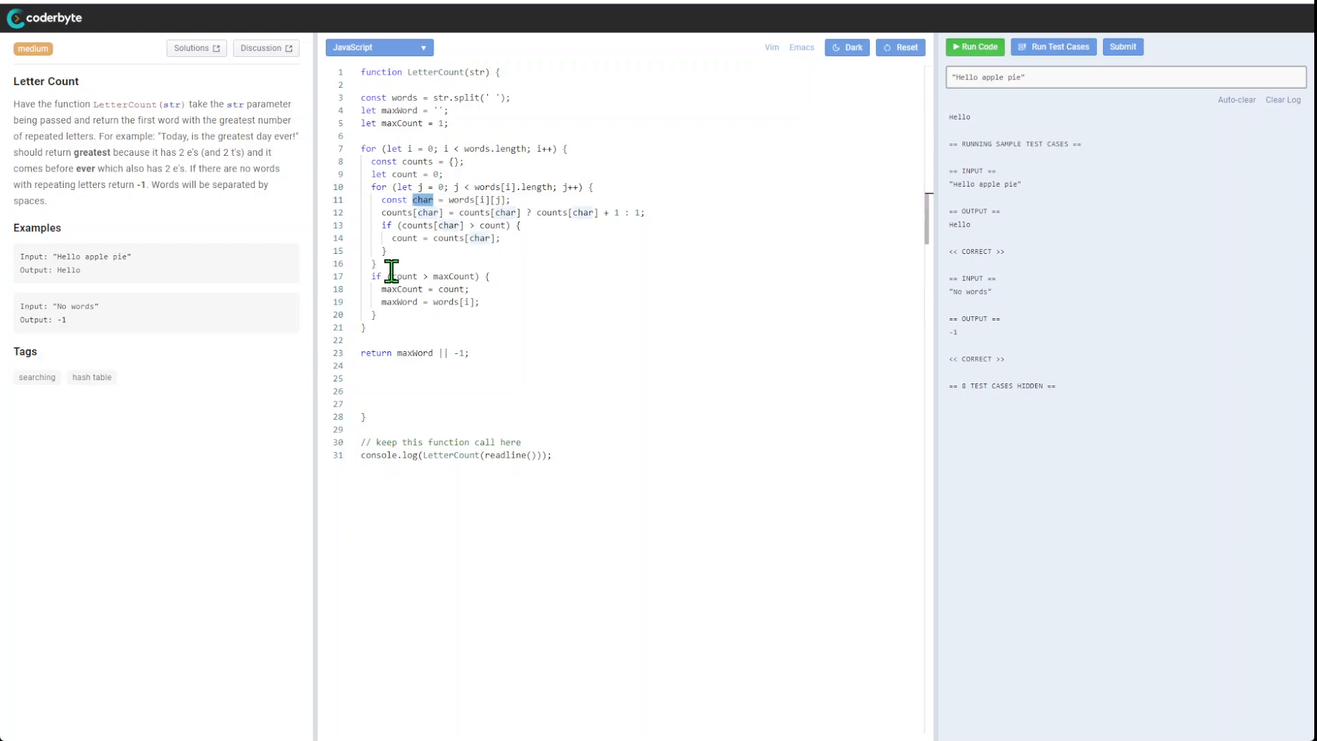
mouse_move(490, 250)
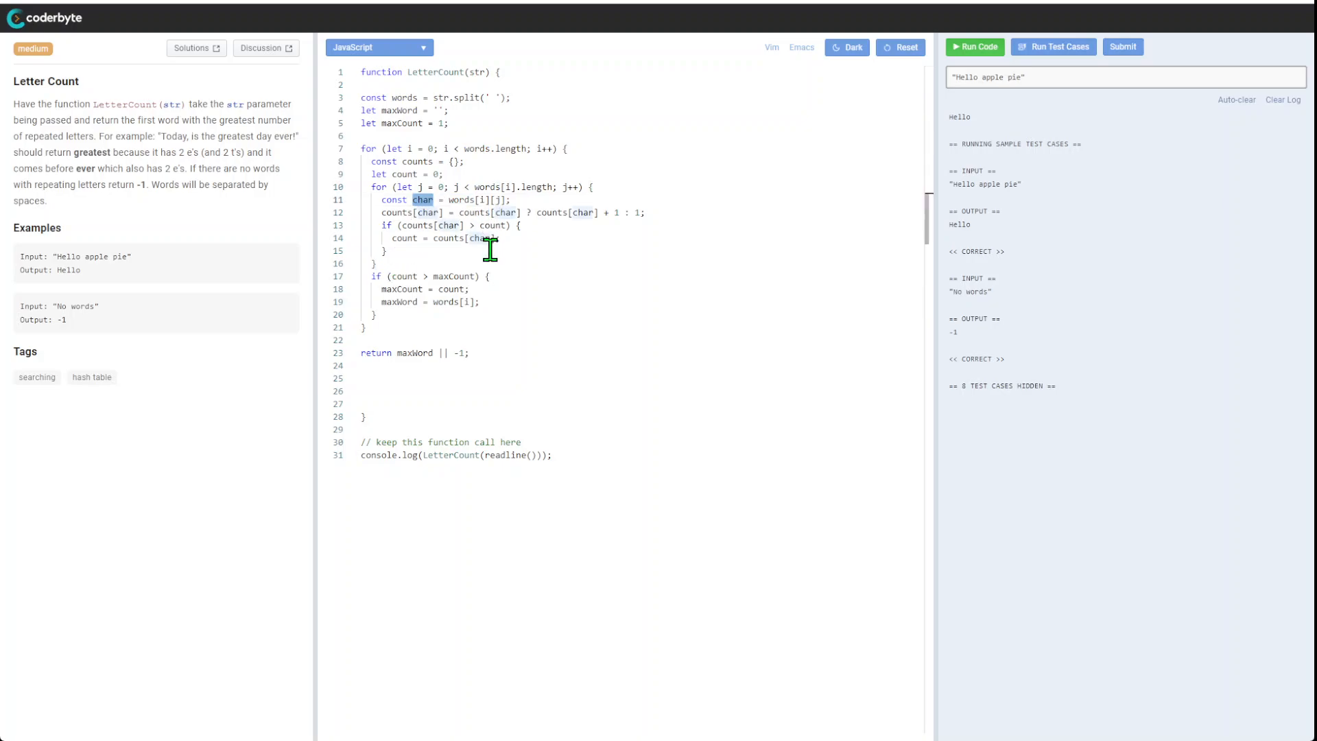
double_click(404, 239)
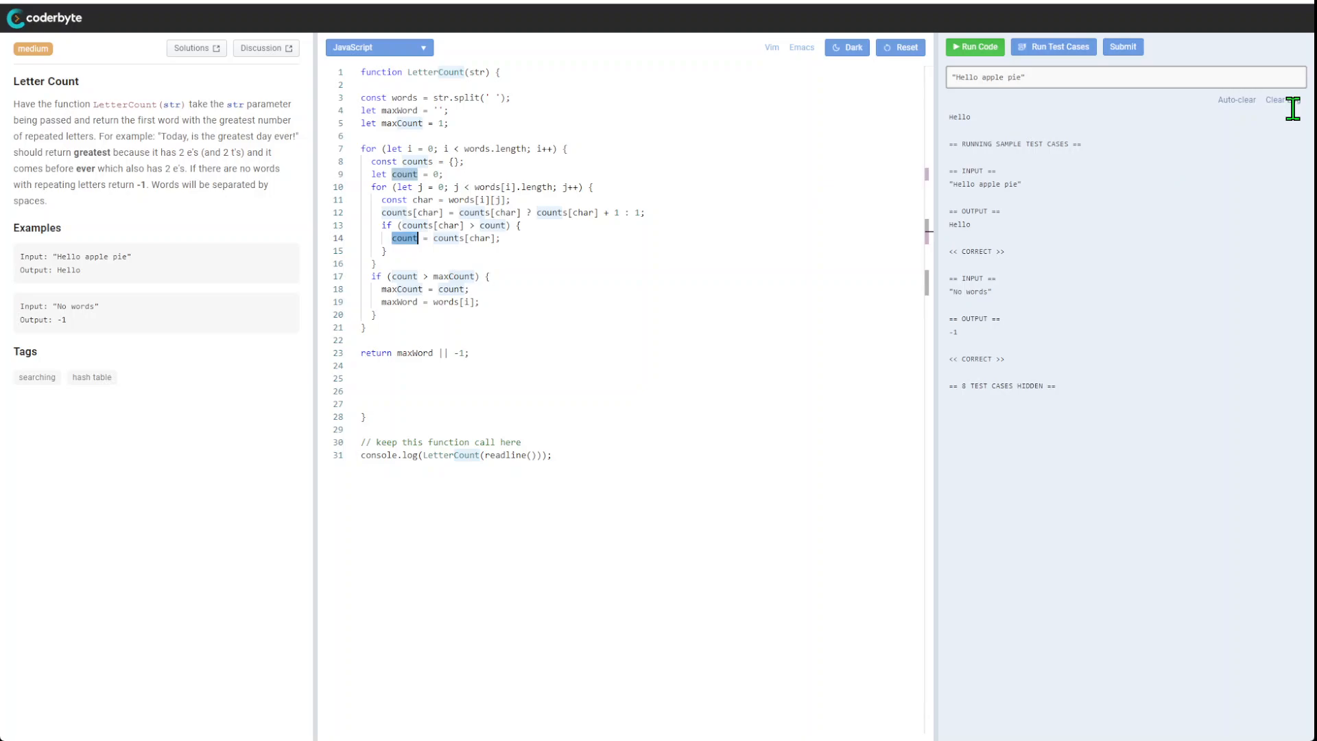
left_click(974, 47)
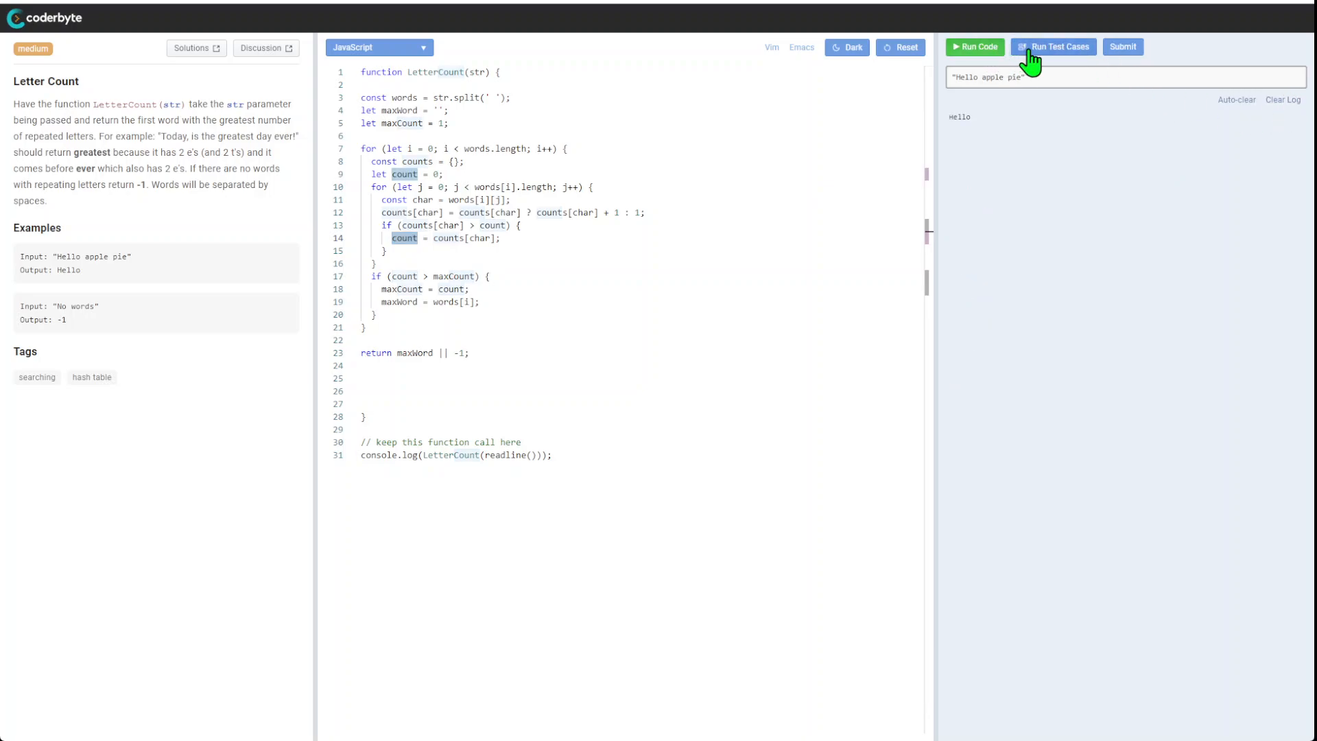
- Rerun the sample test cases and submit the LetterCount solution for confirmation
left_click(1053, 47)
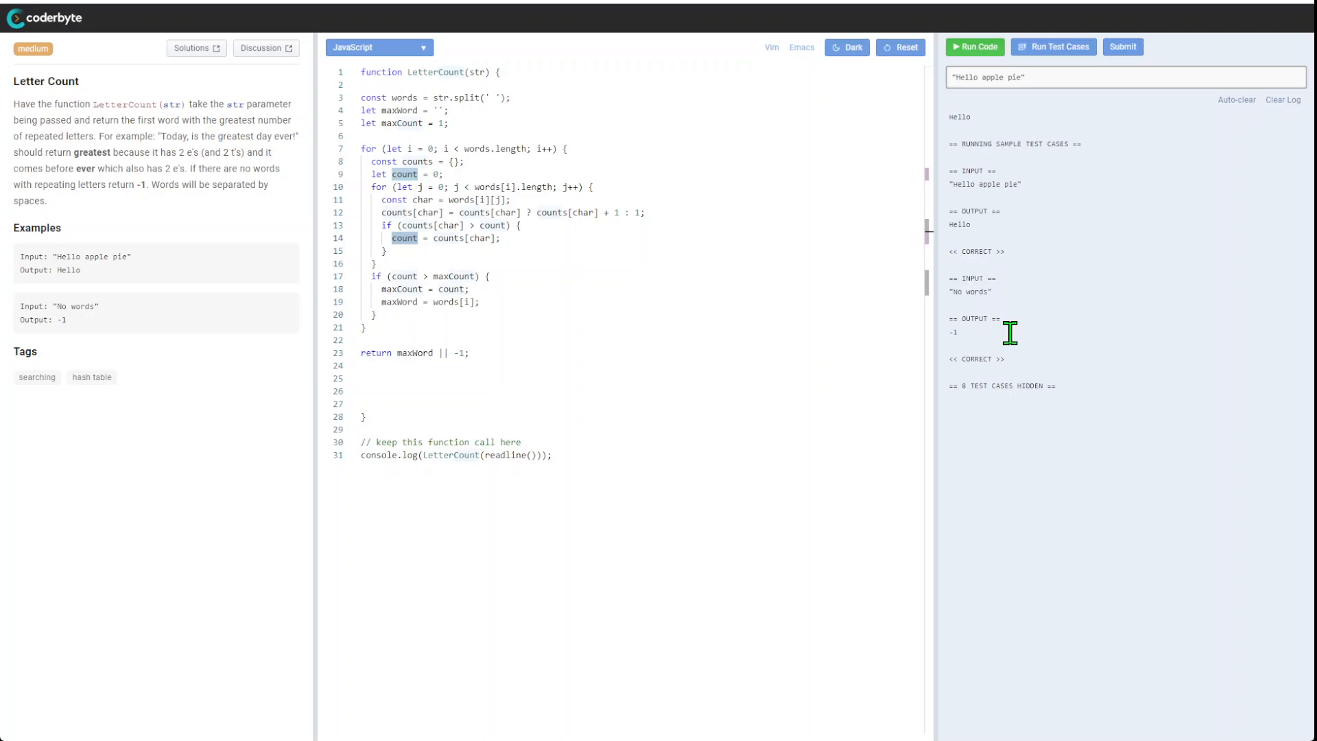
mouse_move(1075, 63)
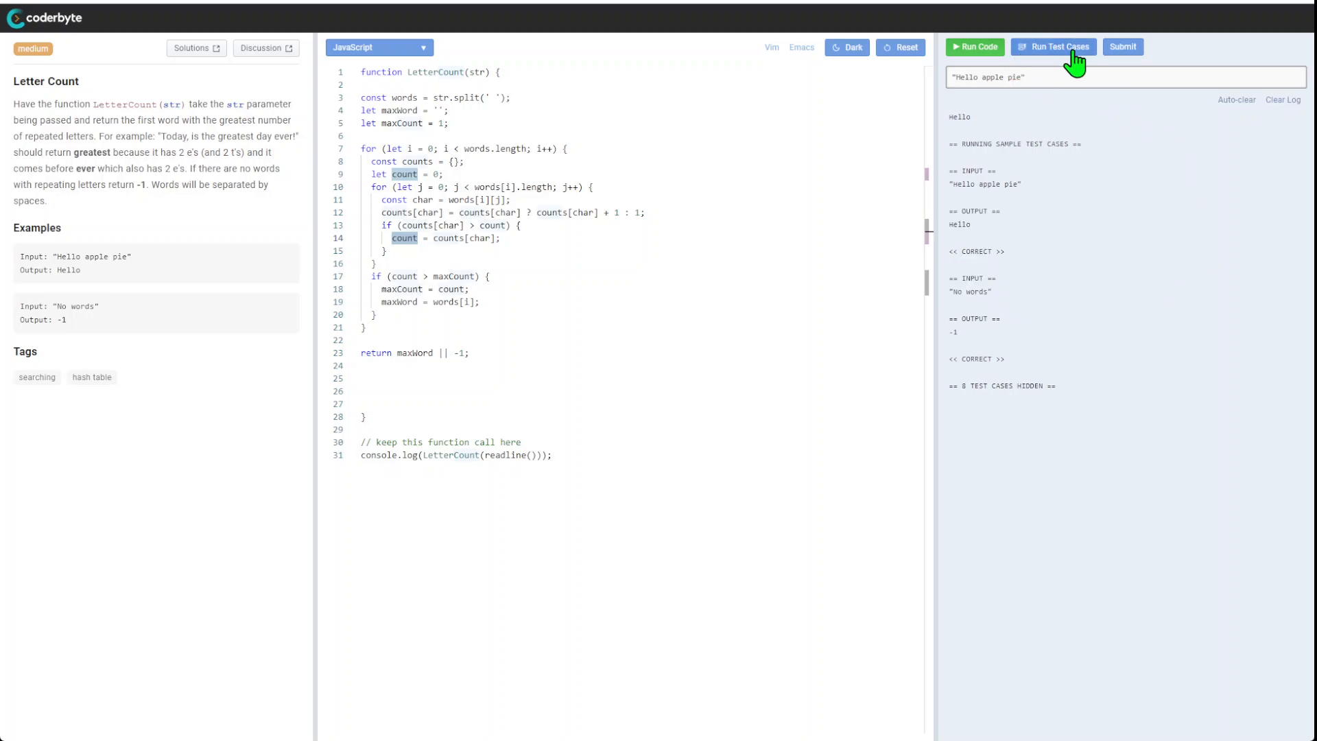
left_click(1122, 47)
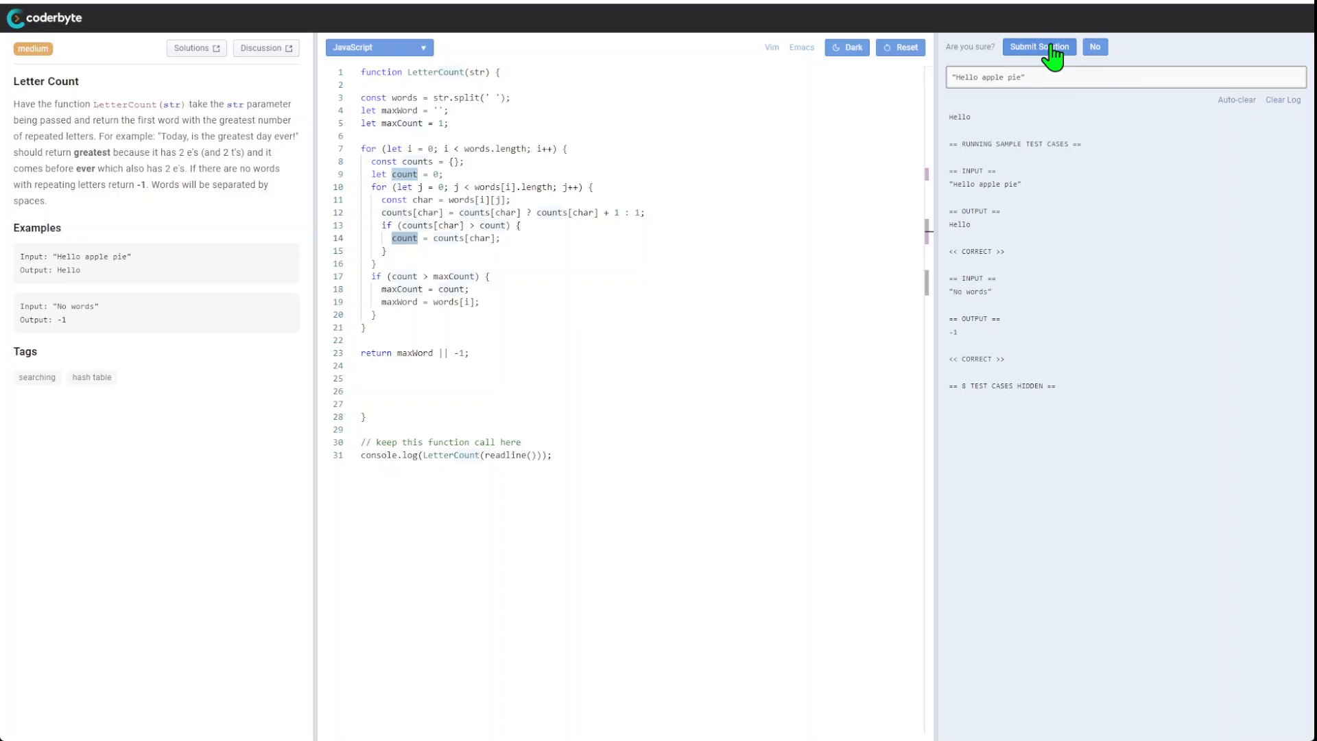
left_click(1038, 47)
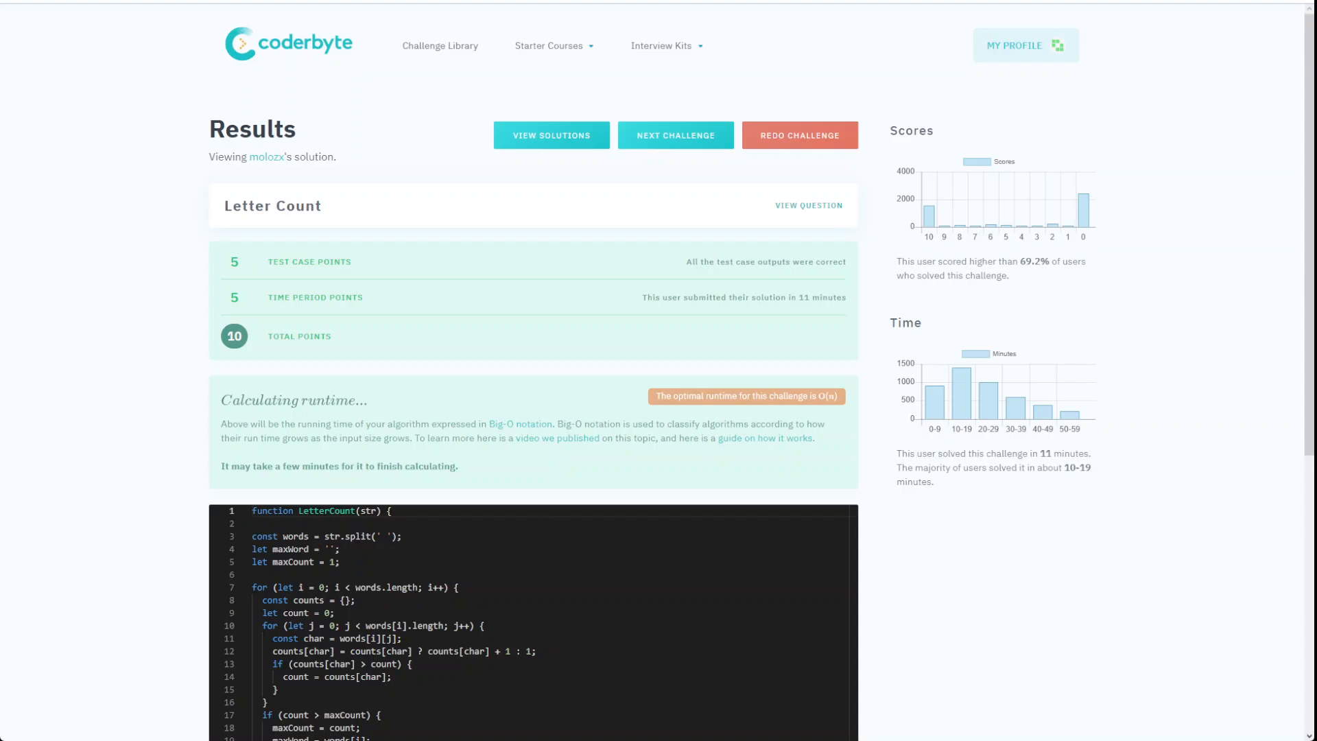
mouse_move(645, 321)
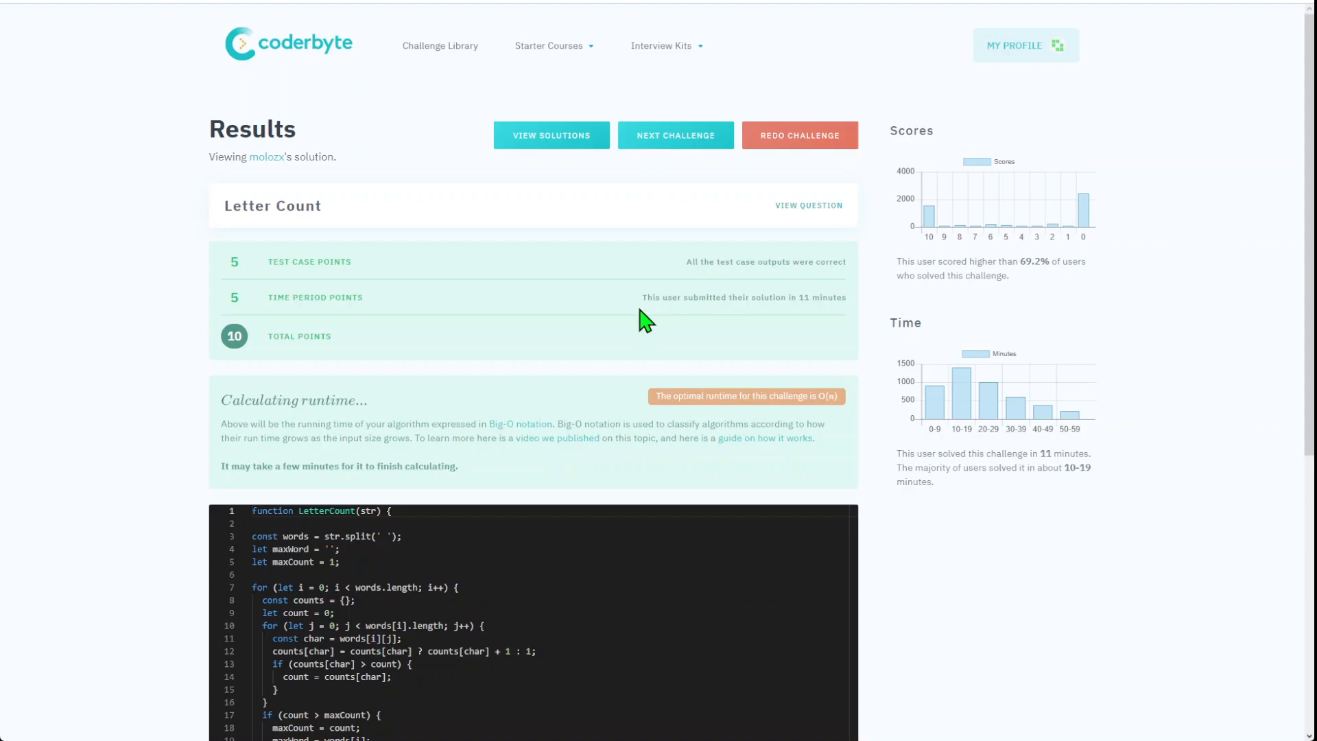
mouse_move(690, 376)
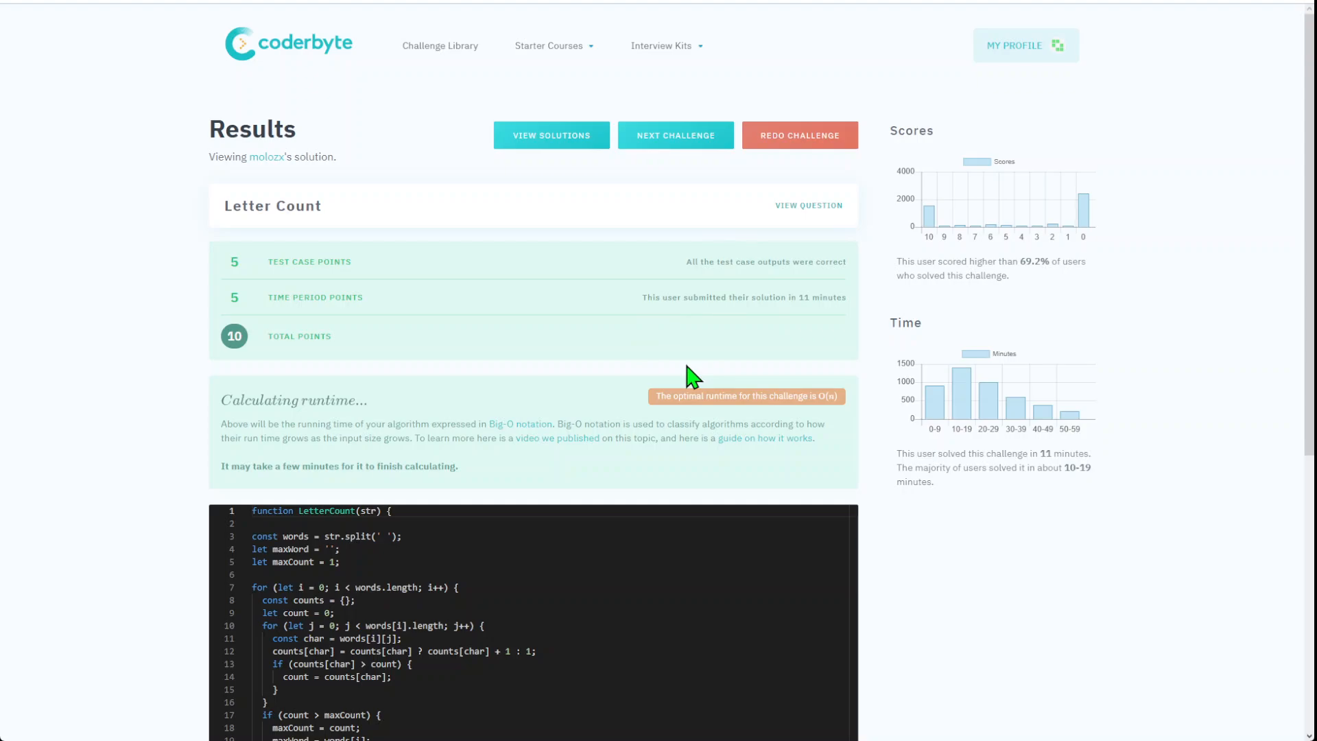
mouse_move(545, 649)
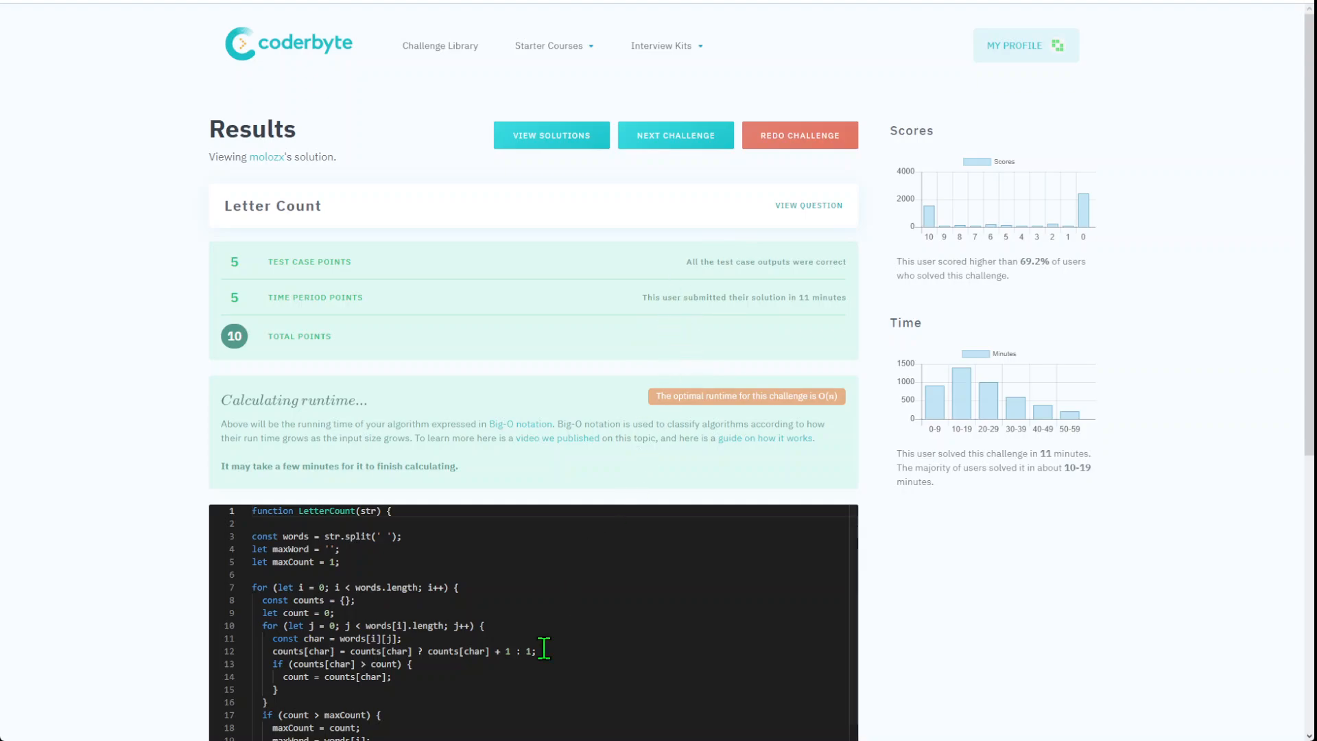
scroll("down", 3)
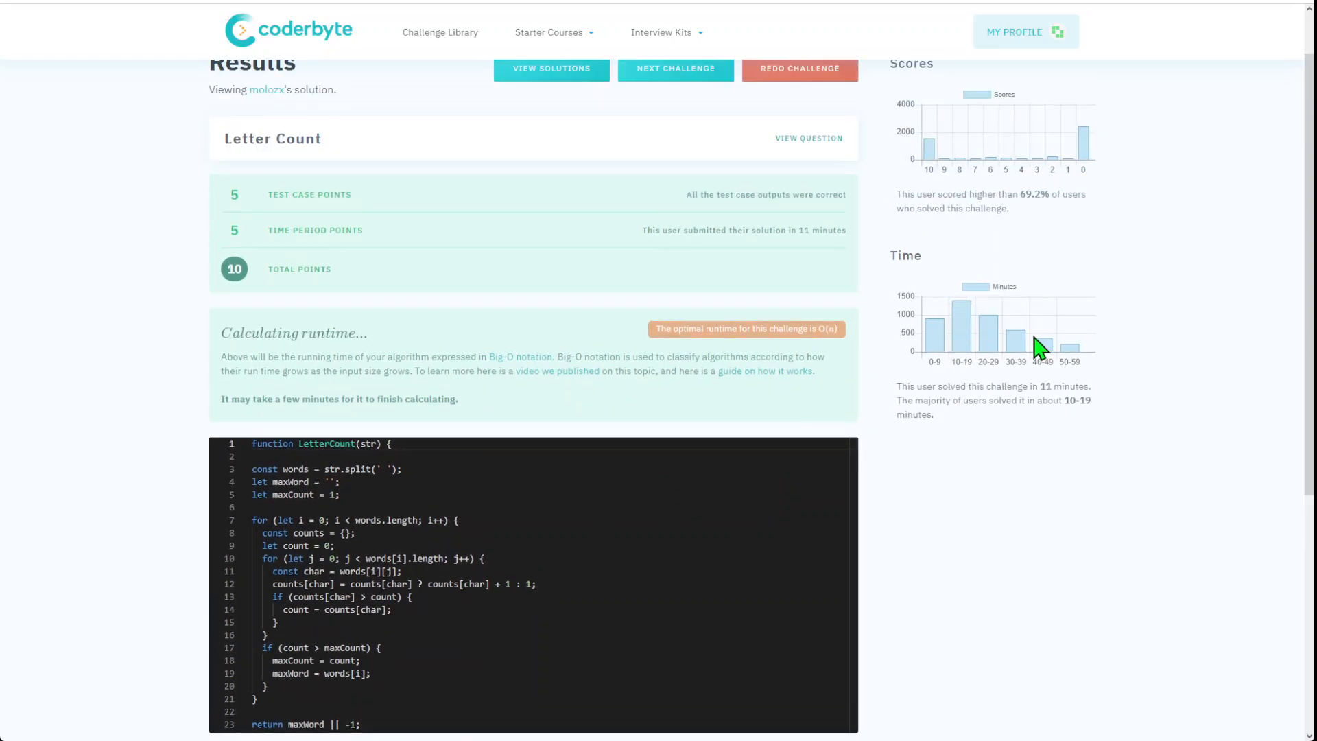
scroll("down", 3)
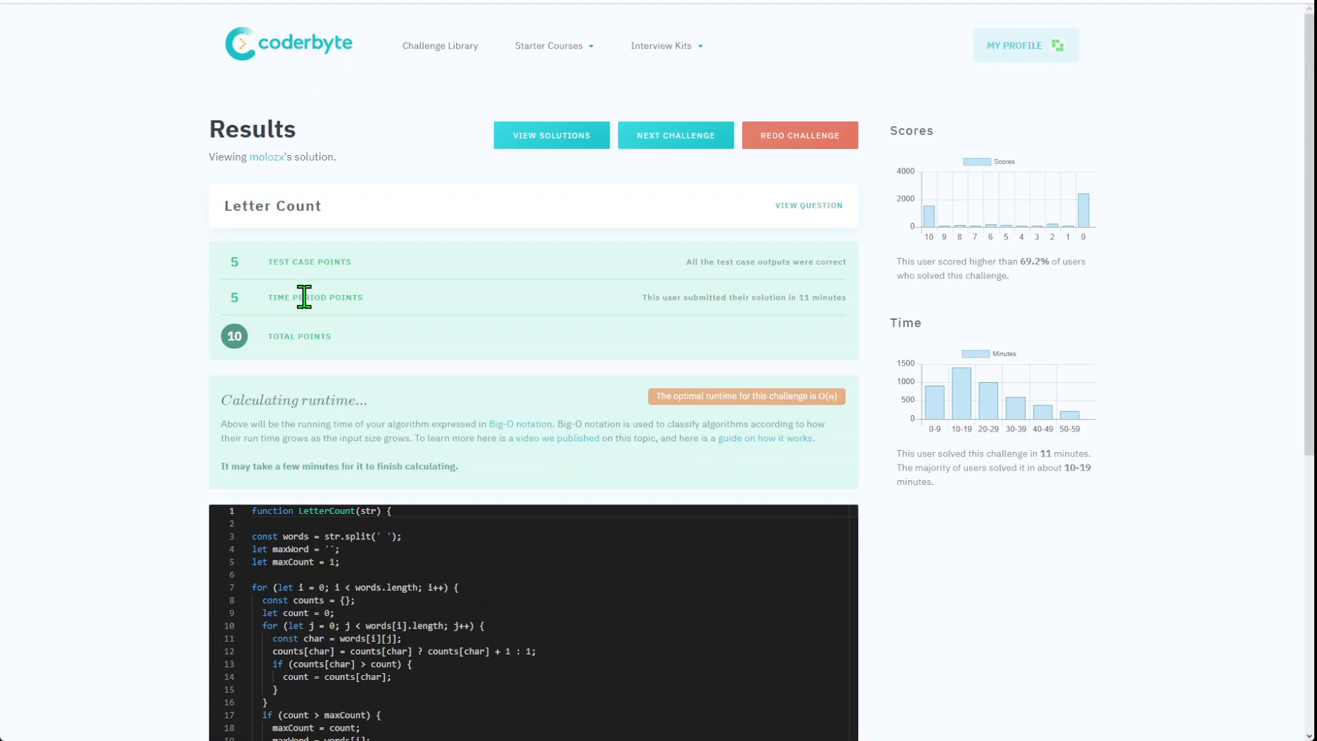
scroll("down", 3)
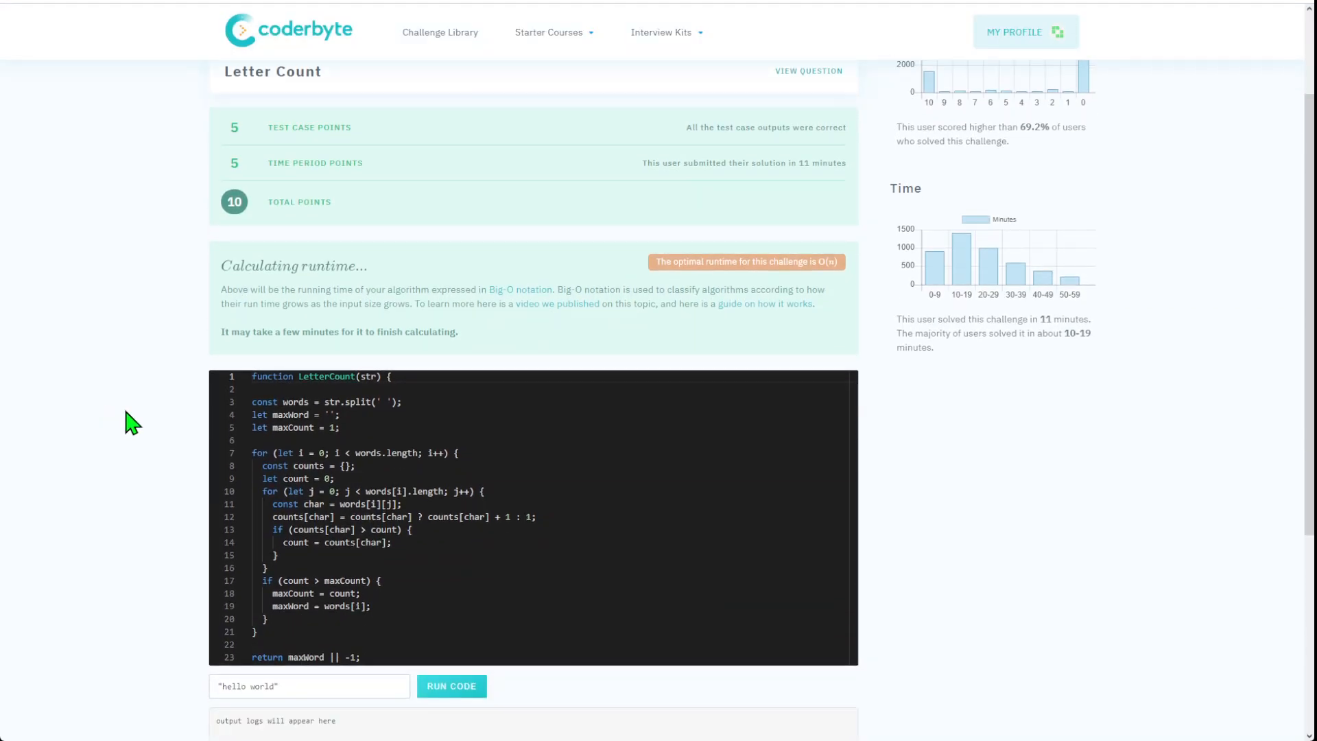
mouse_move(195, 487)
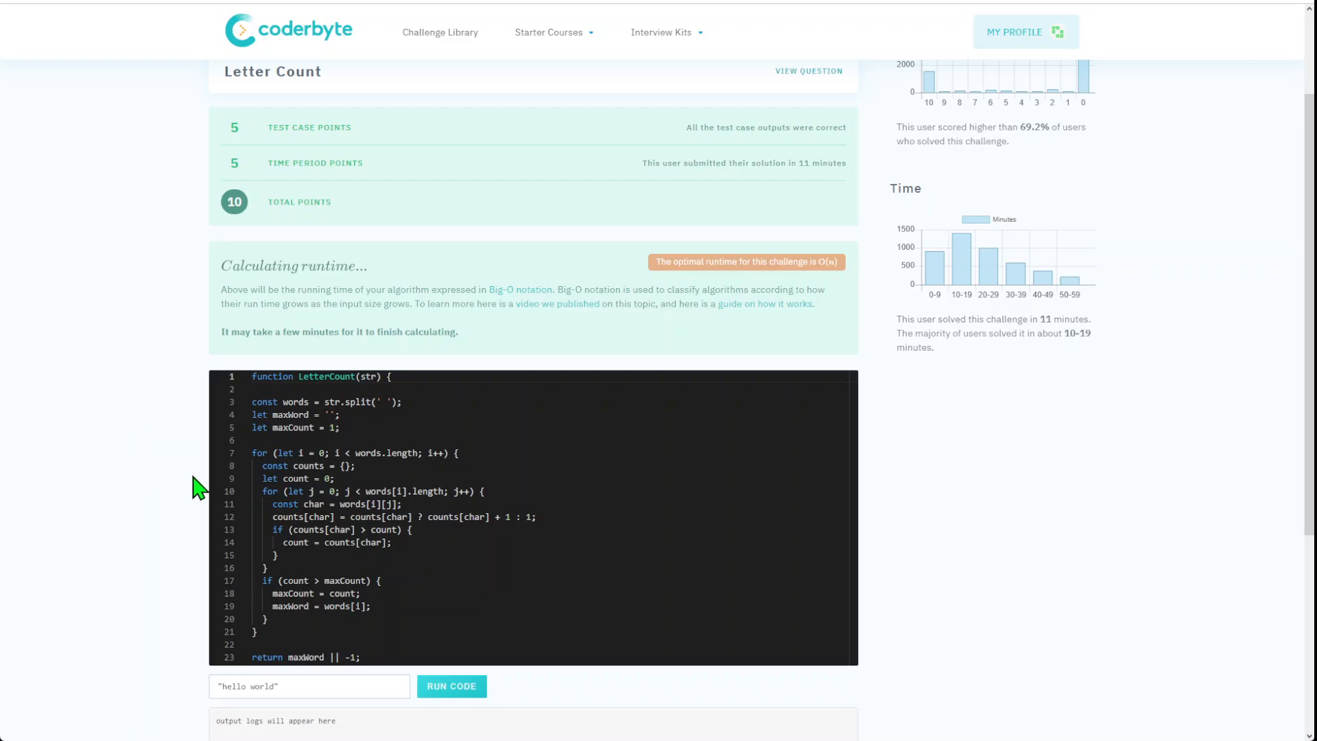